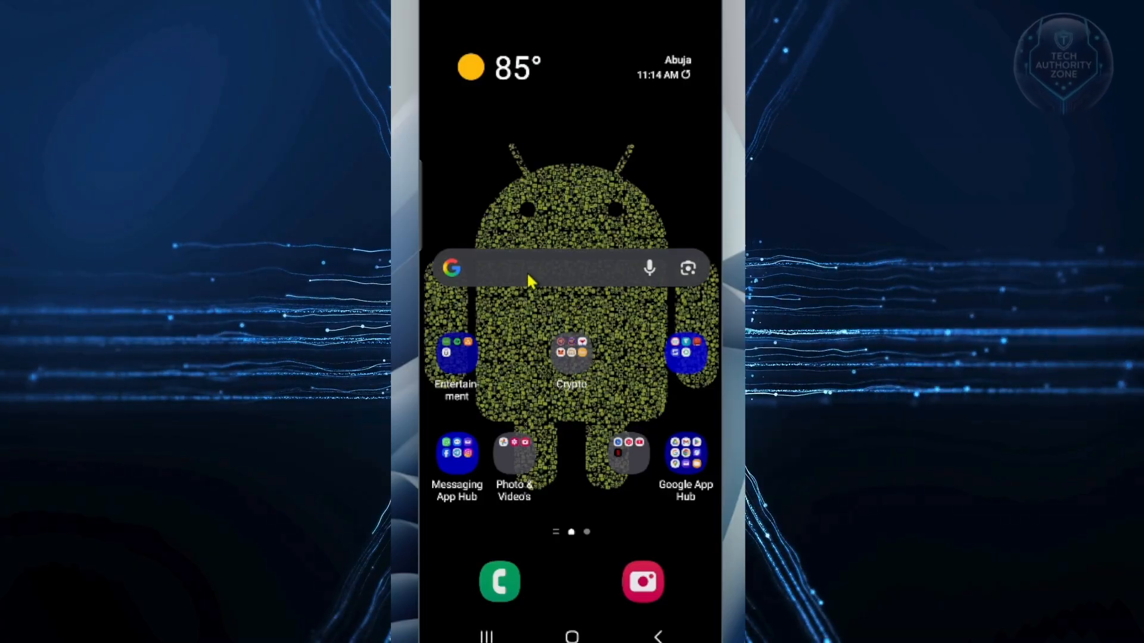
# Search 'myaccount google data and privacy' from the home screen and open the Data & privacy result.
pyautogui.click(547, 267)
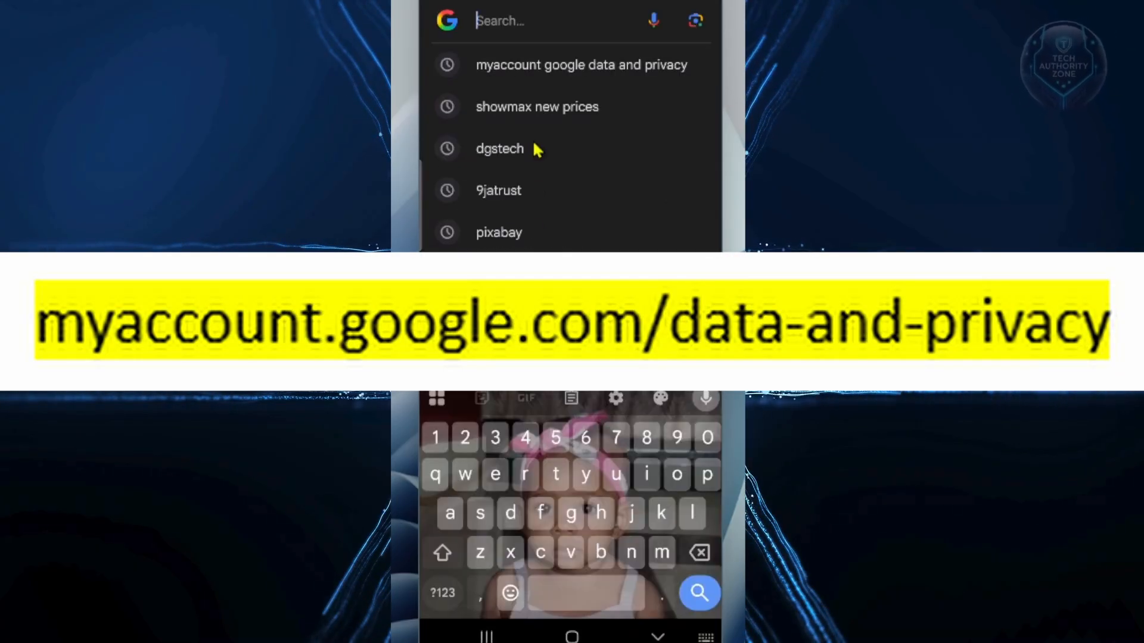
pyautogui.click(580, 64)
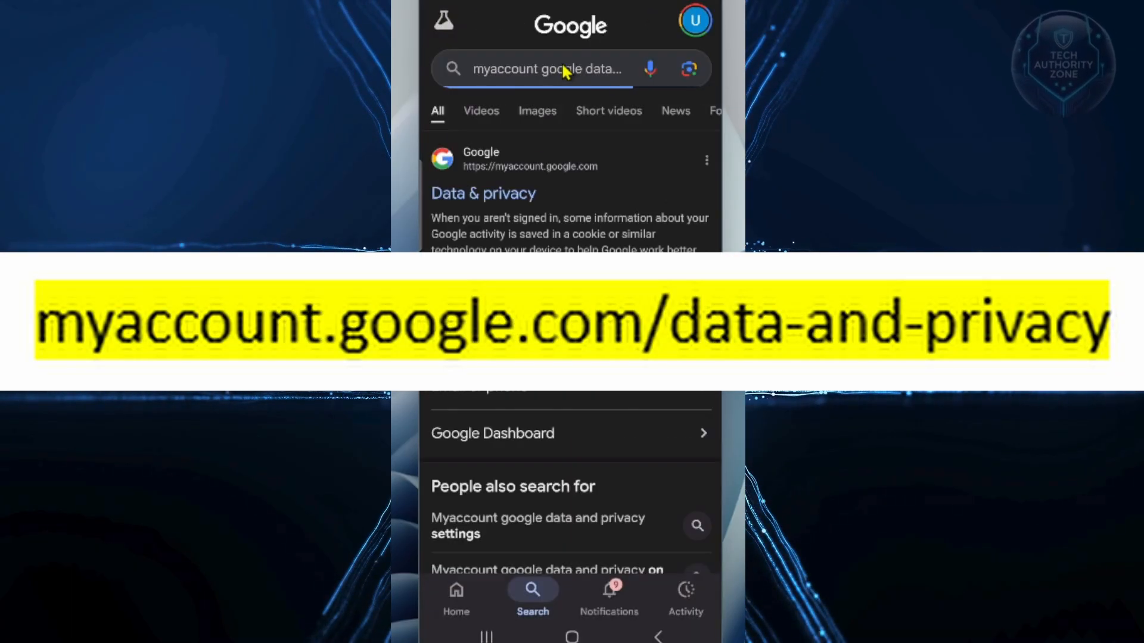
pyautogui.click(482, 193)
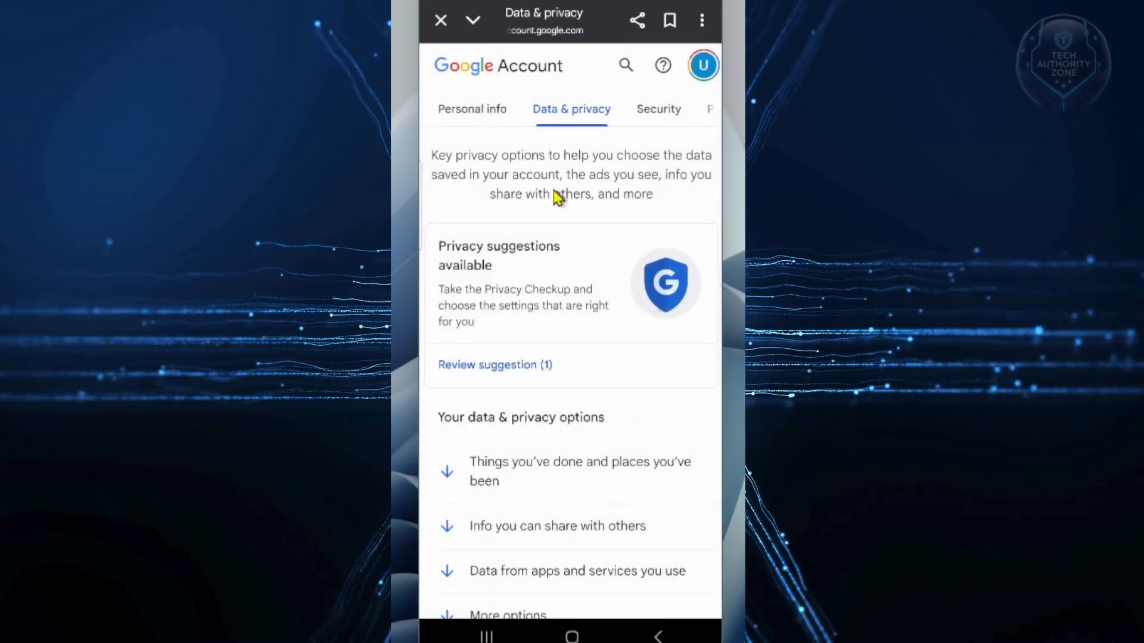
# Scroll Data & privacy down to 'Data from apps and services you use' and reach Third-party apps & services.
pyautogui.click(579, 471)
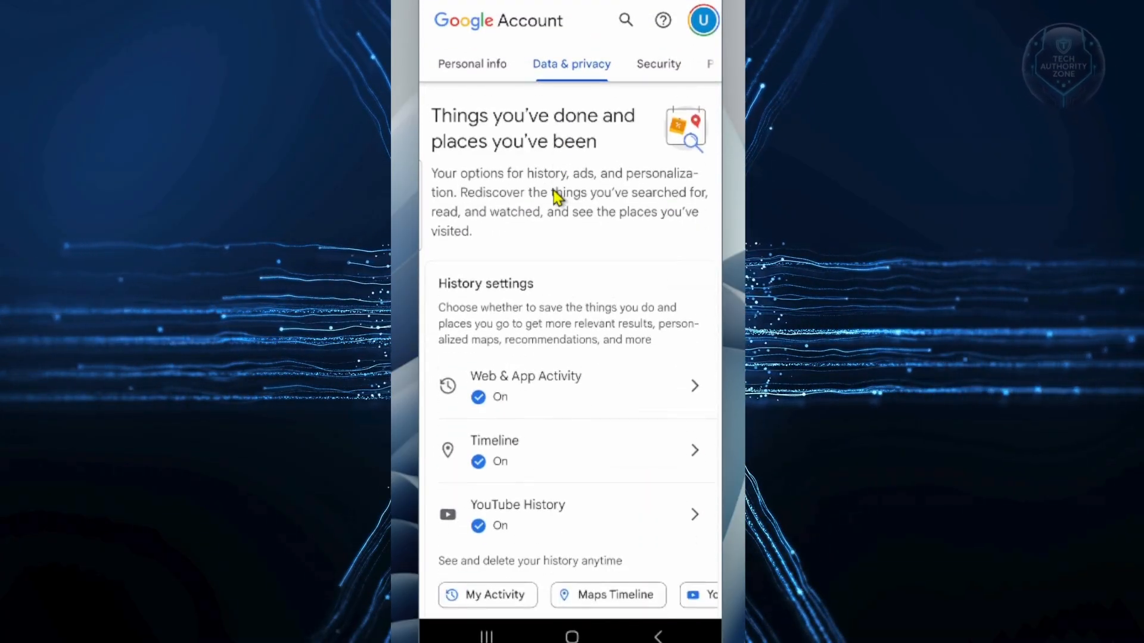
pyautogui.scroll(-3)
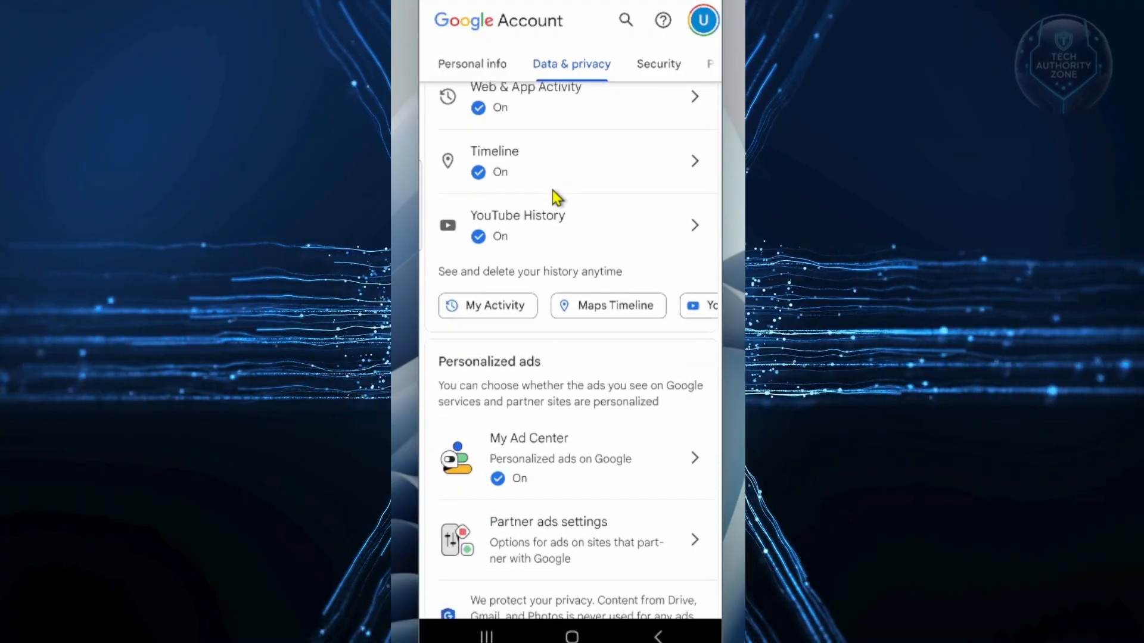
pyautogui.scroll(-3)
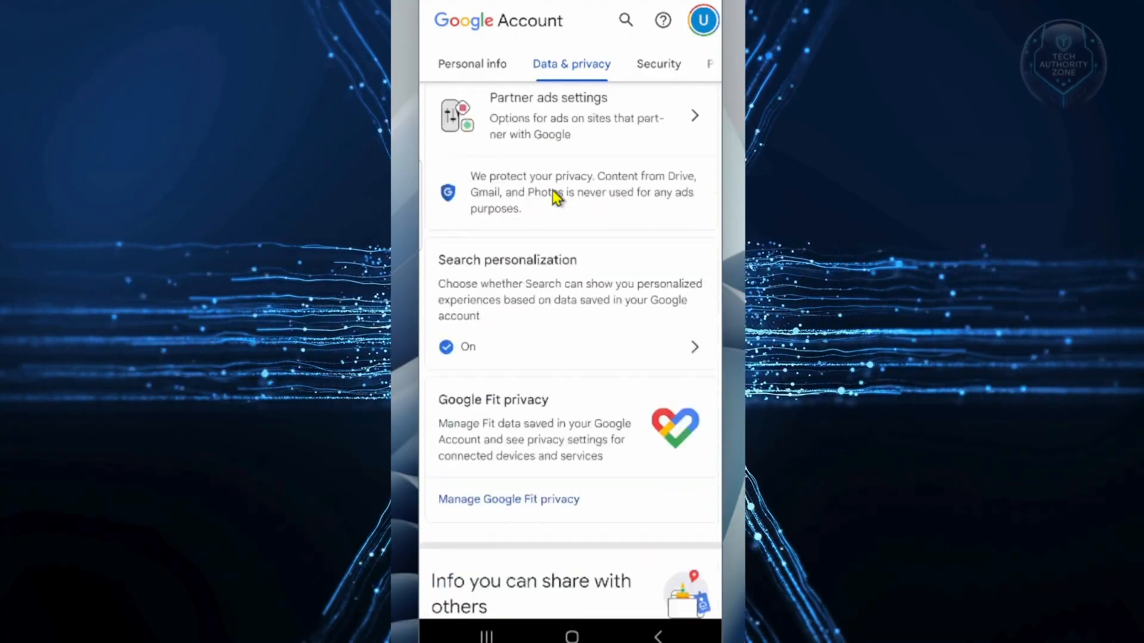
pyautogui.scroll(-3)
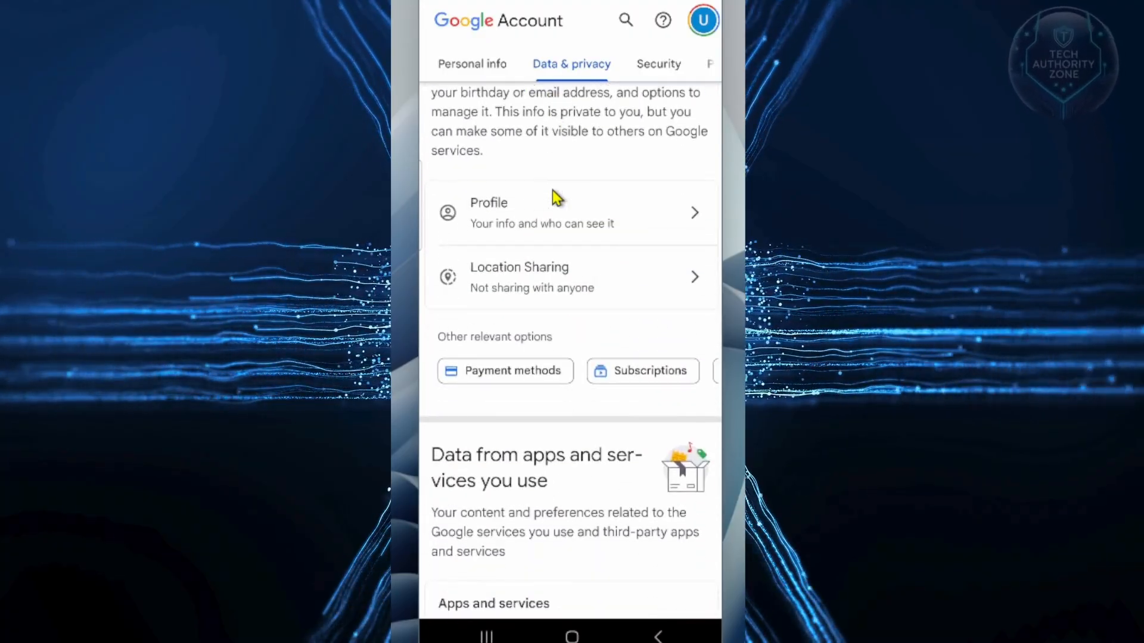
pyautogui.scroll(-3)
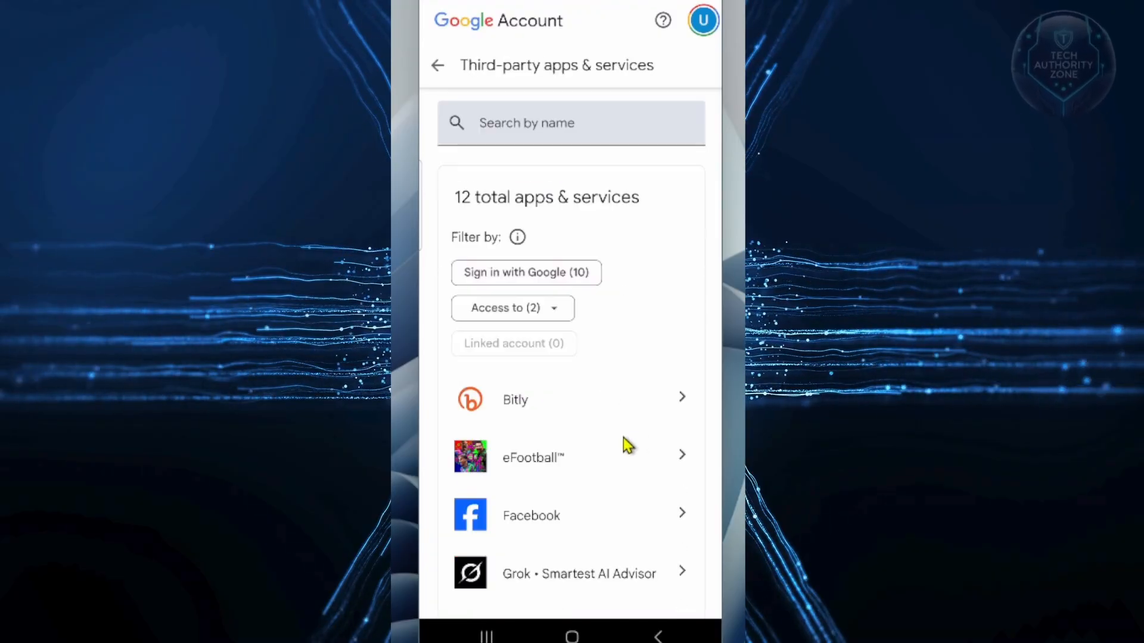
# View the Facebook and Pixabay connection details, returning to the apps list each time.
pyautogui.scroll(-3)
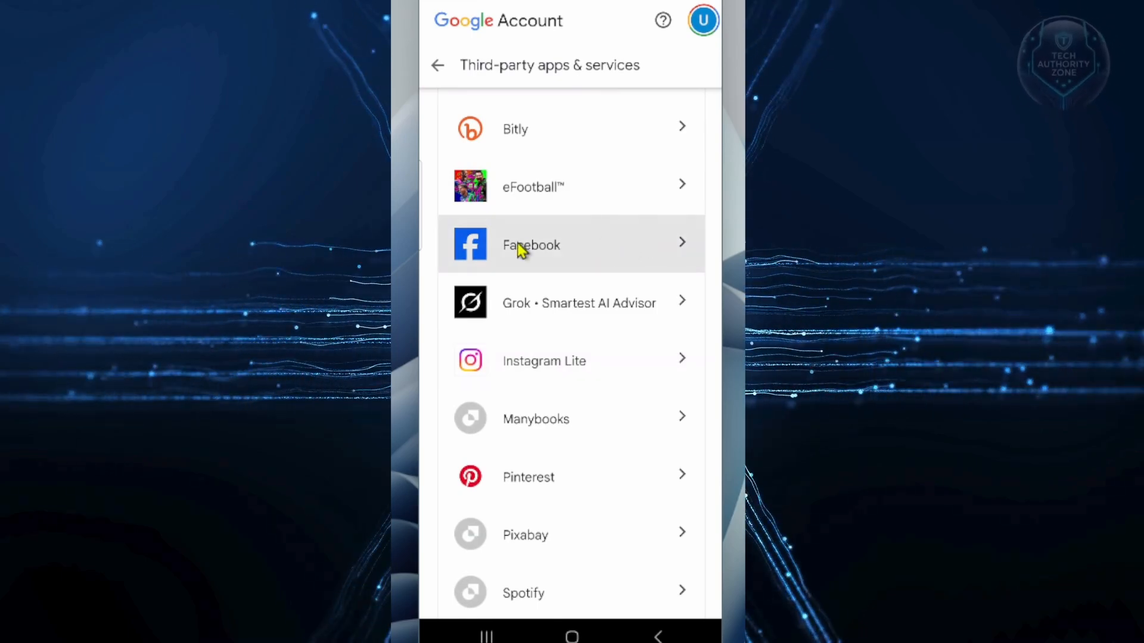
pyautogui.click(531, 245)
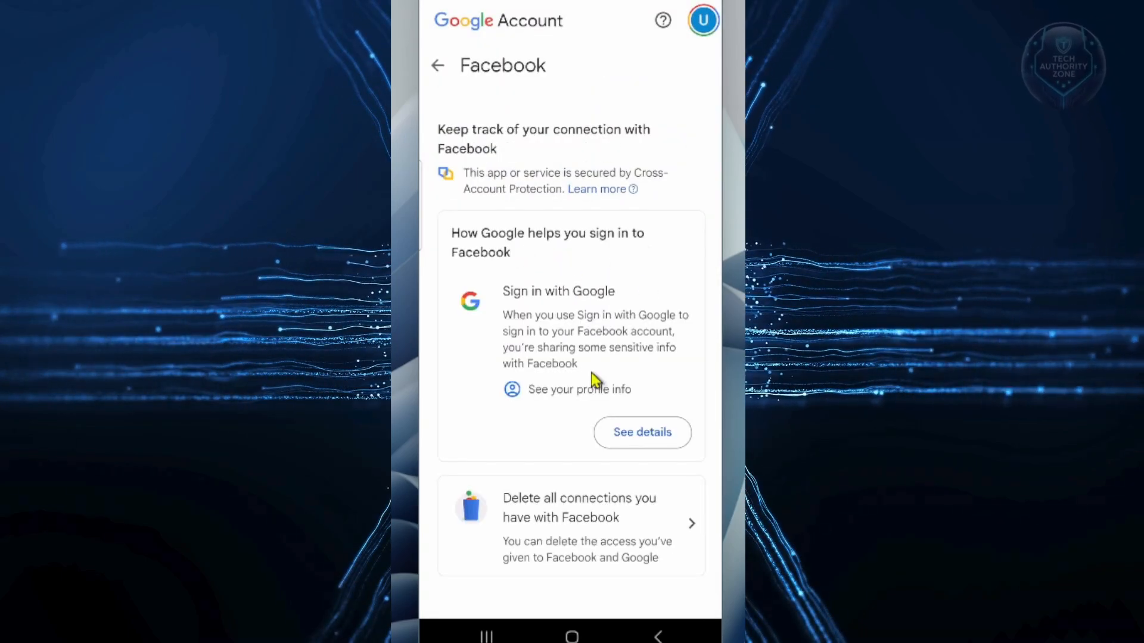
pyautogui.moveTo(583, 328)
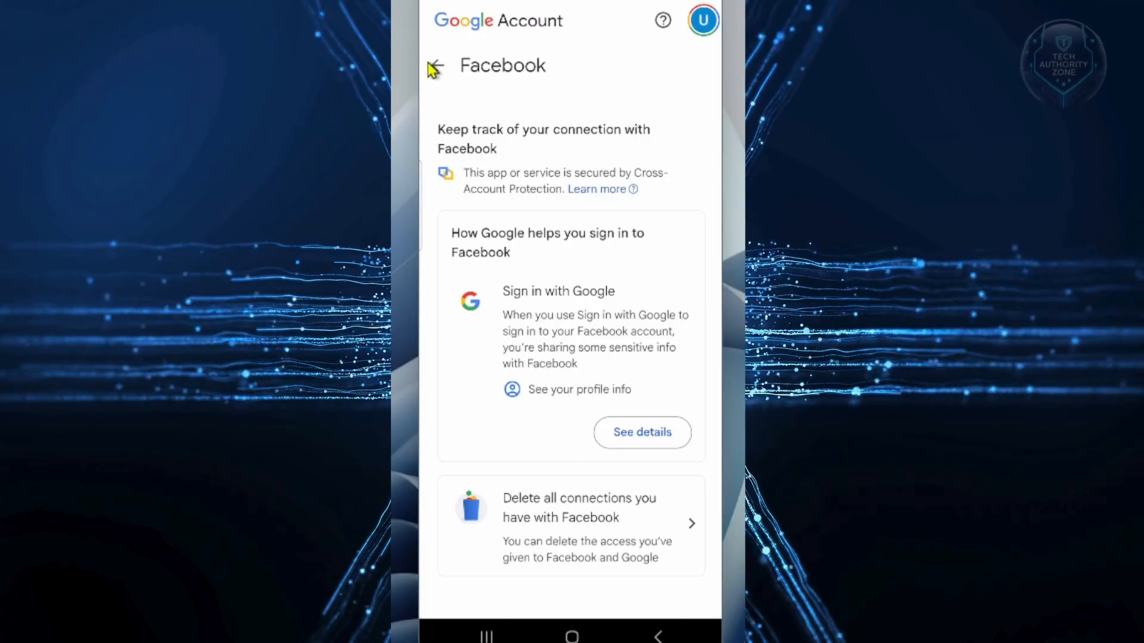
pyautogui.click(435, 65)
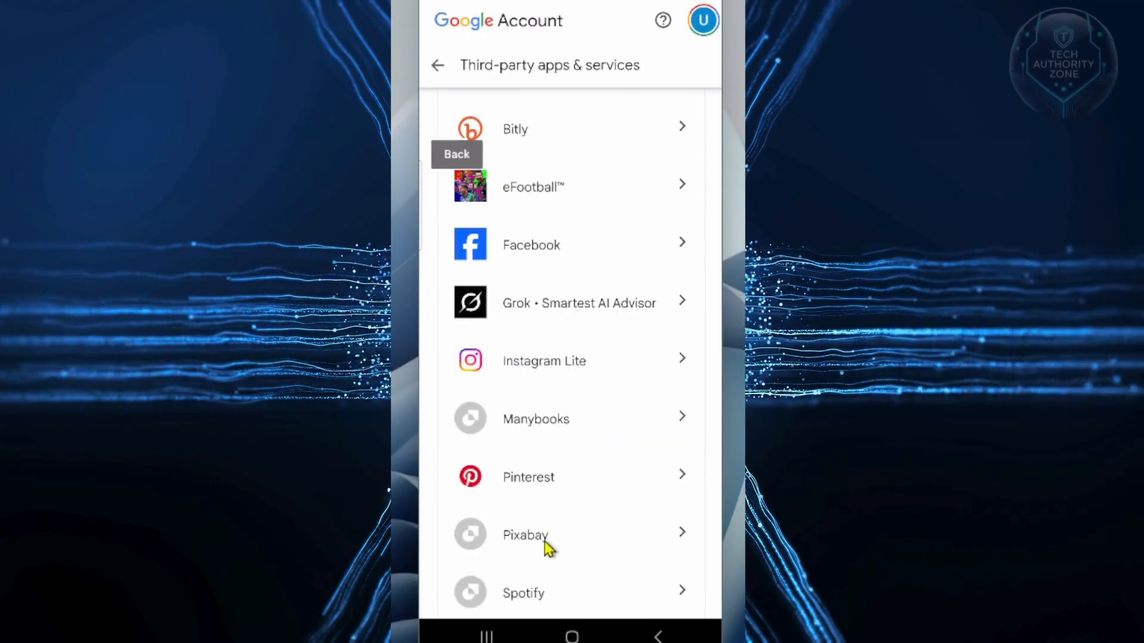
pyautogui.click(526, 534)
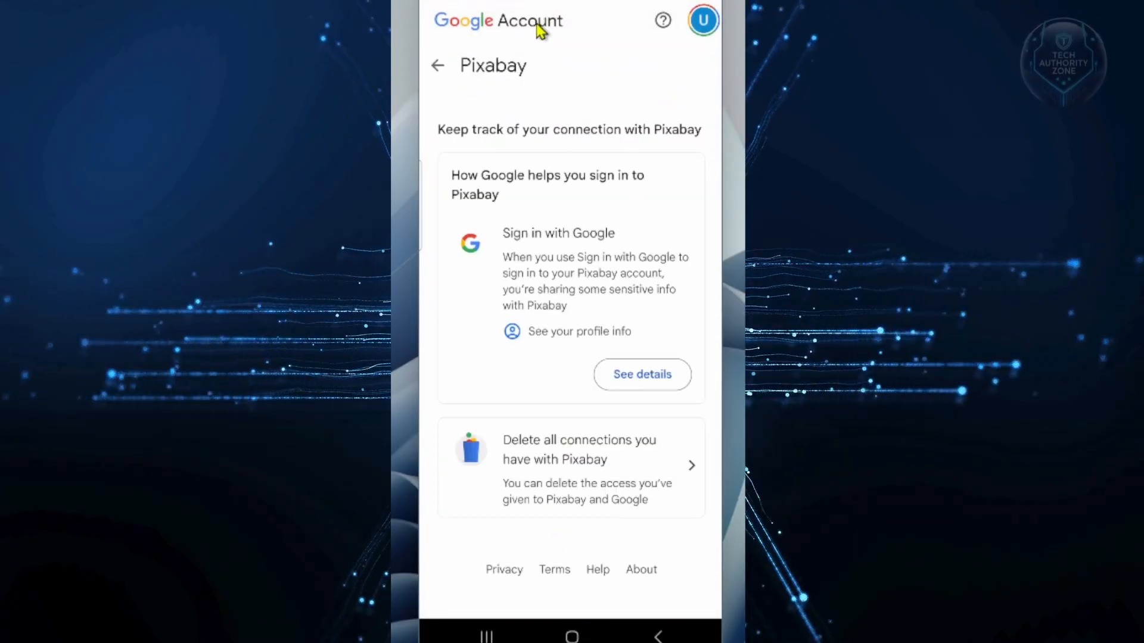
pyautogui.moveTo(452, 102)
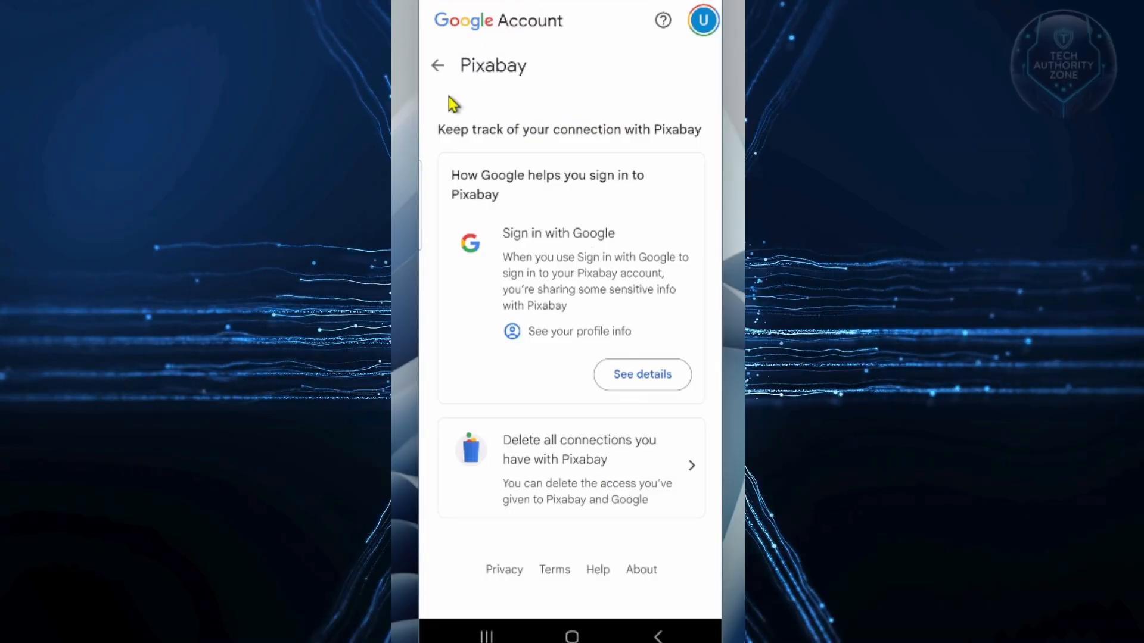
pyautogui.click(437, 65)
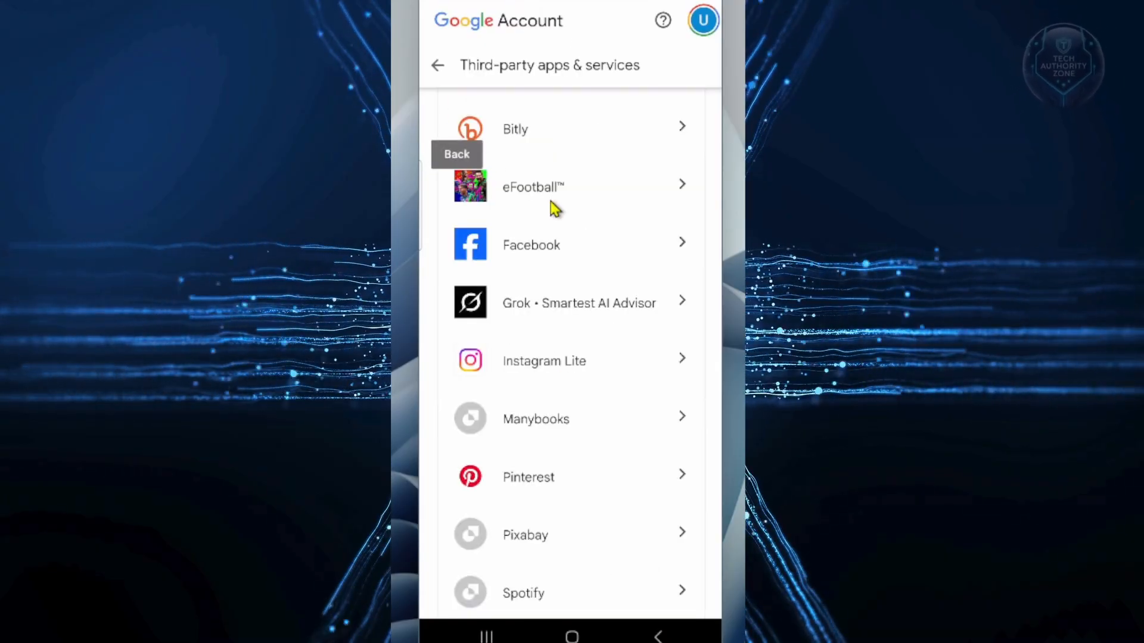
pyautogui.moveTo(533, 181)
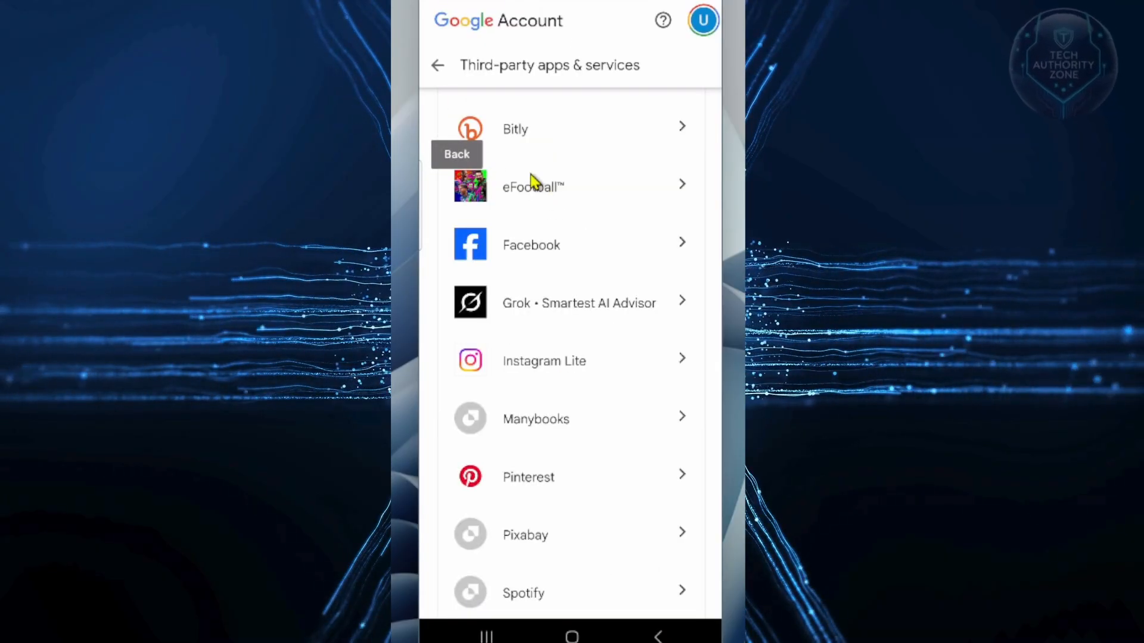
pyautogui.moveTo(524, 143)
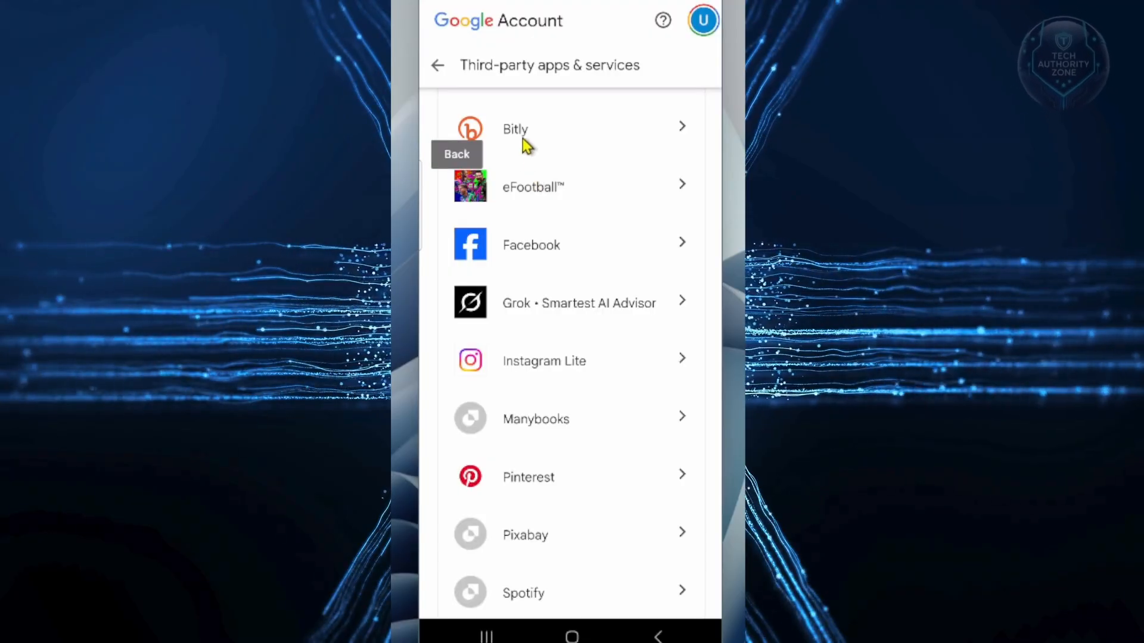
pyautogui.moveTo(551, 131)
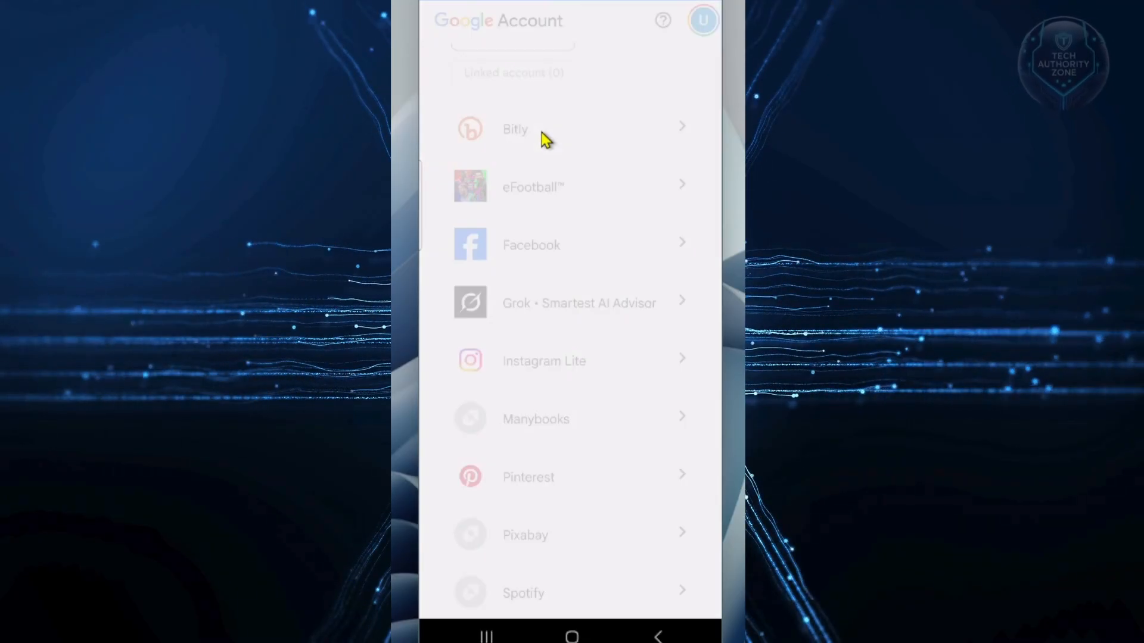
# Delete all connections with Bitly, confirm, and dismiss the notice, leaving 11 apps.
pyautogui.click(514, 129)
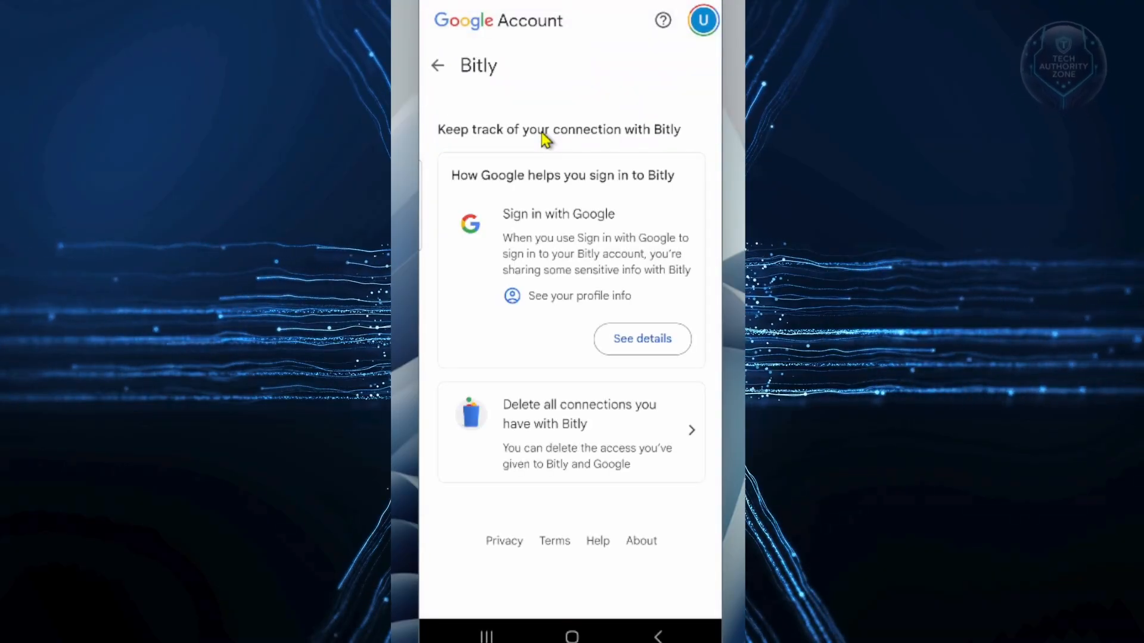
pyautogui.moveTo(561, 403)
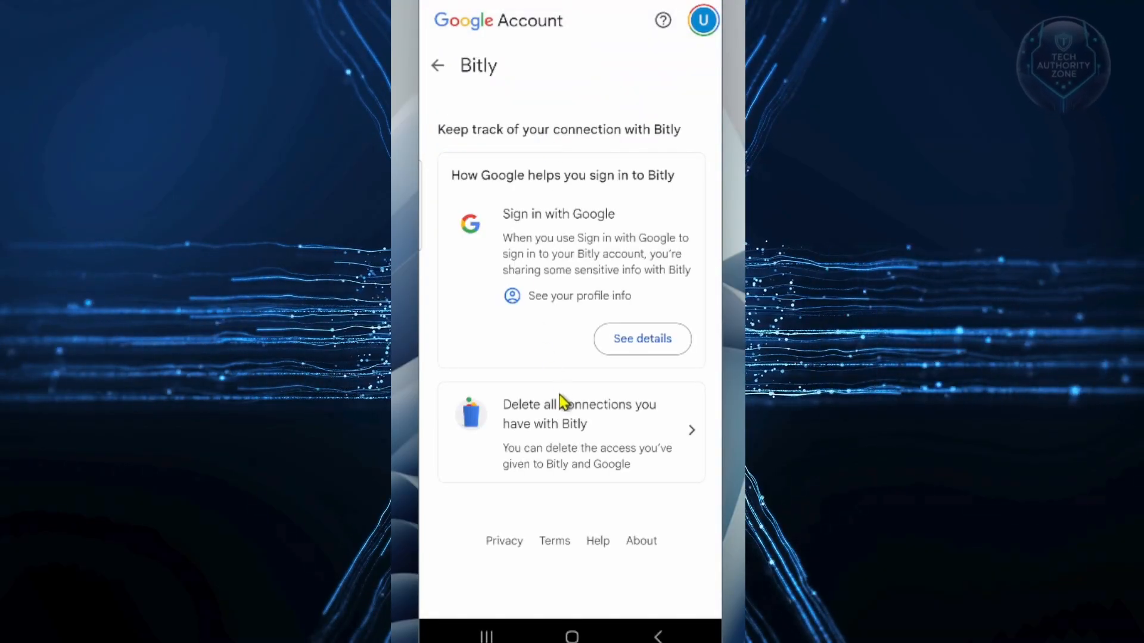
pyautogui.click(576, 414)
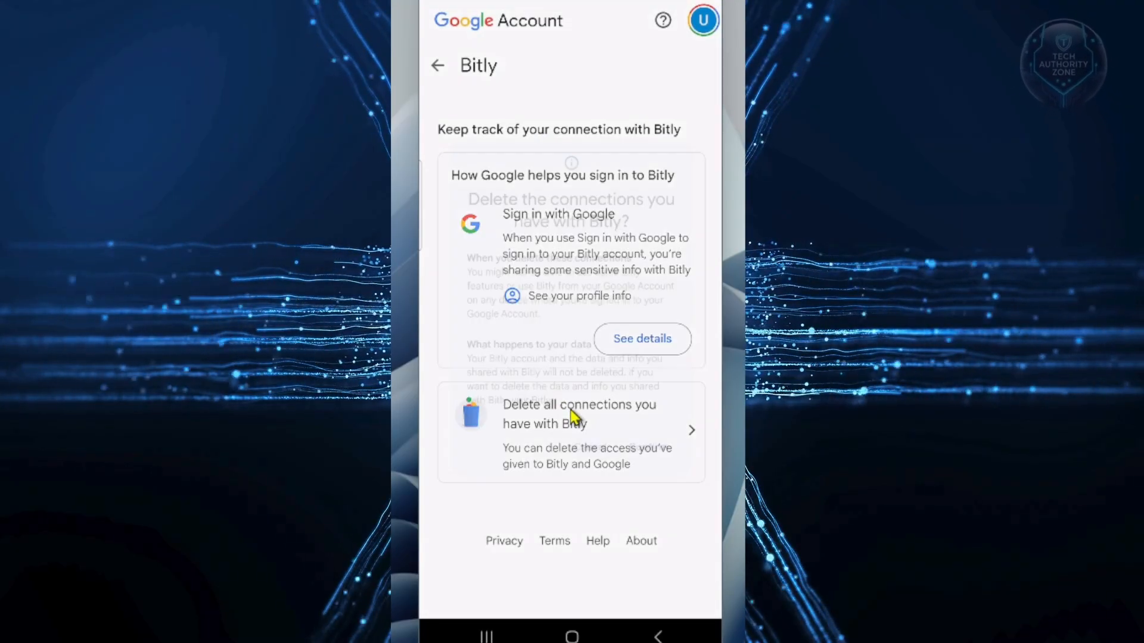
pyautogui.click(578, 431)
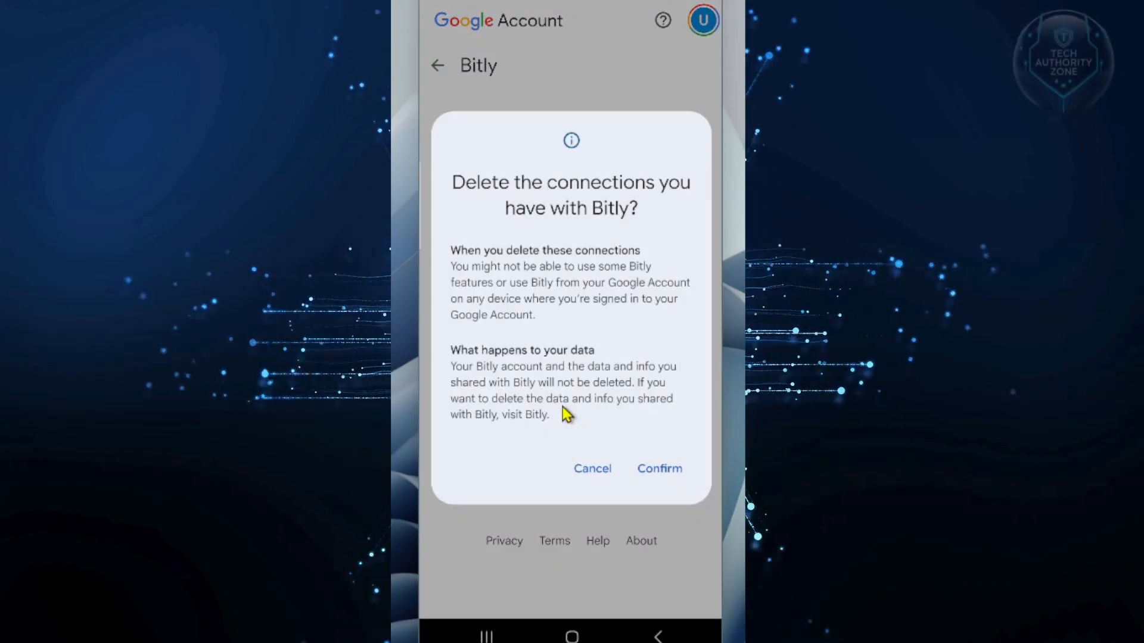
pyautogui.click(592, 468)
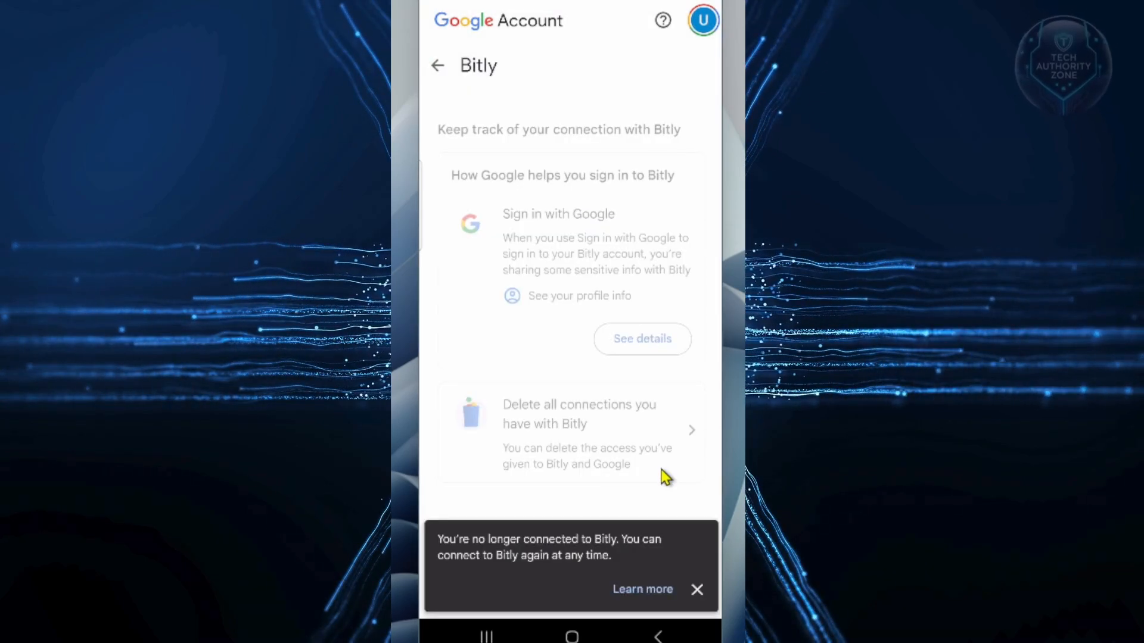
pyautogui.moveTo(540, 555)
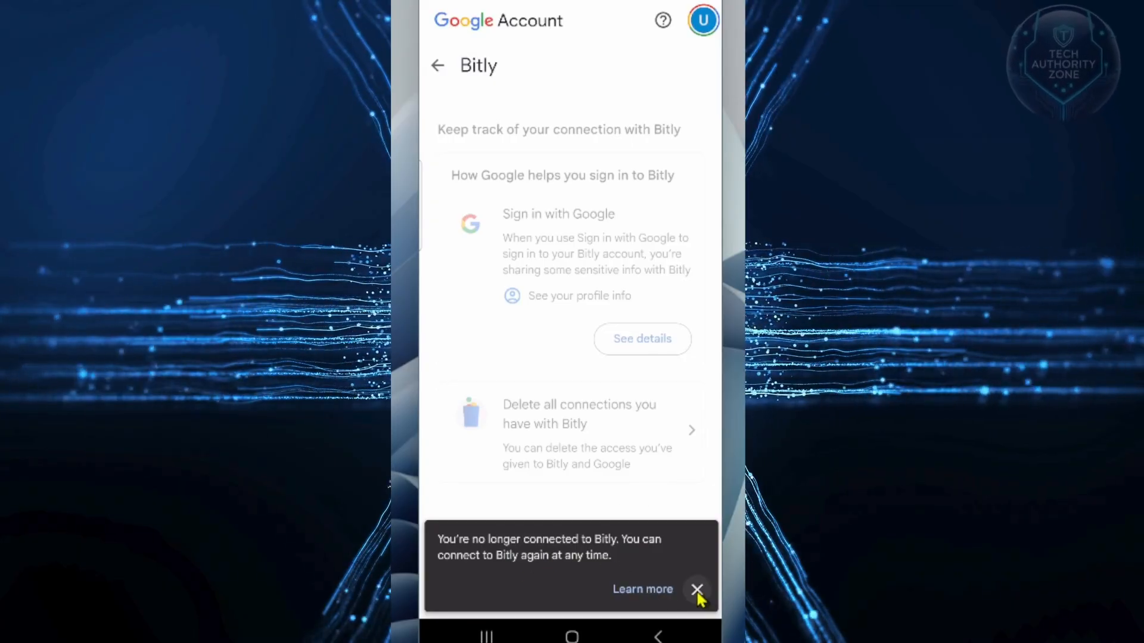
pyautogui.click(436, 65)
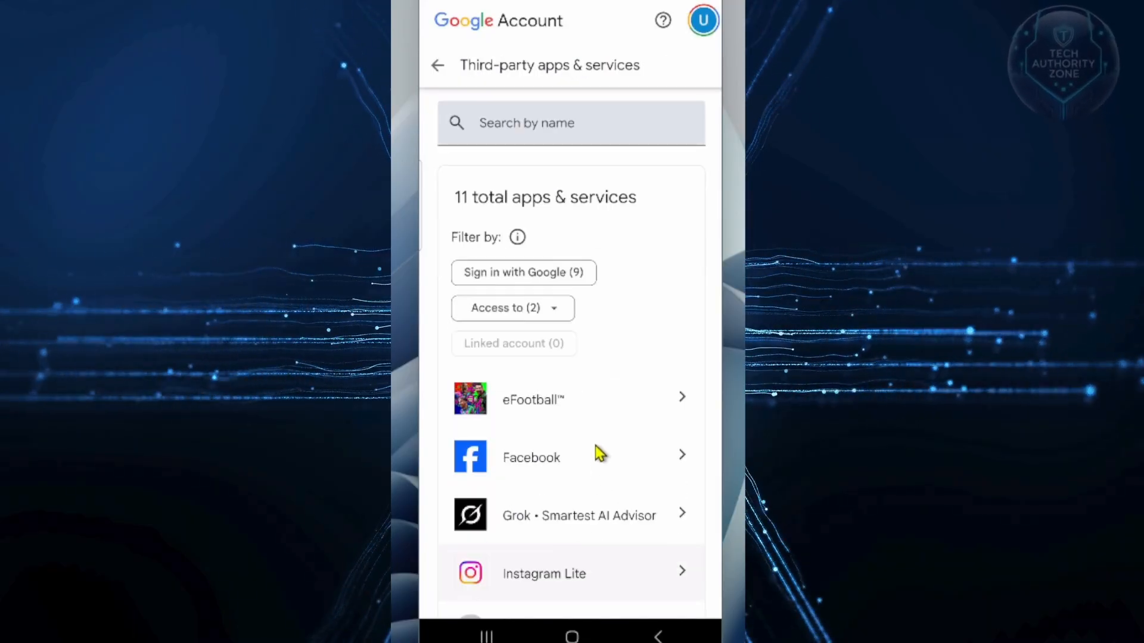
# Scroll through the remaining apps down to WhatsApp Business to confirm Bitly is gone.
pyautogui.scroll(-3)
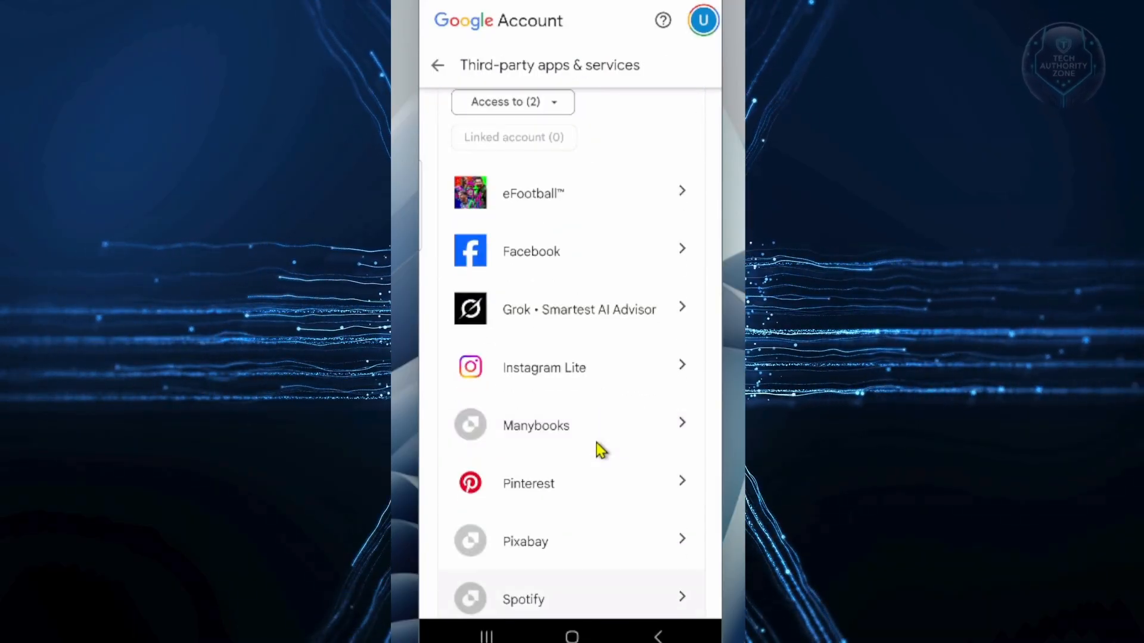
pyautogui.scroll(-3)
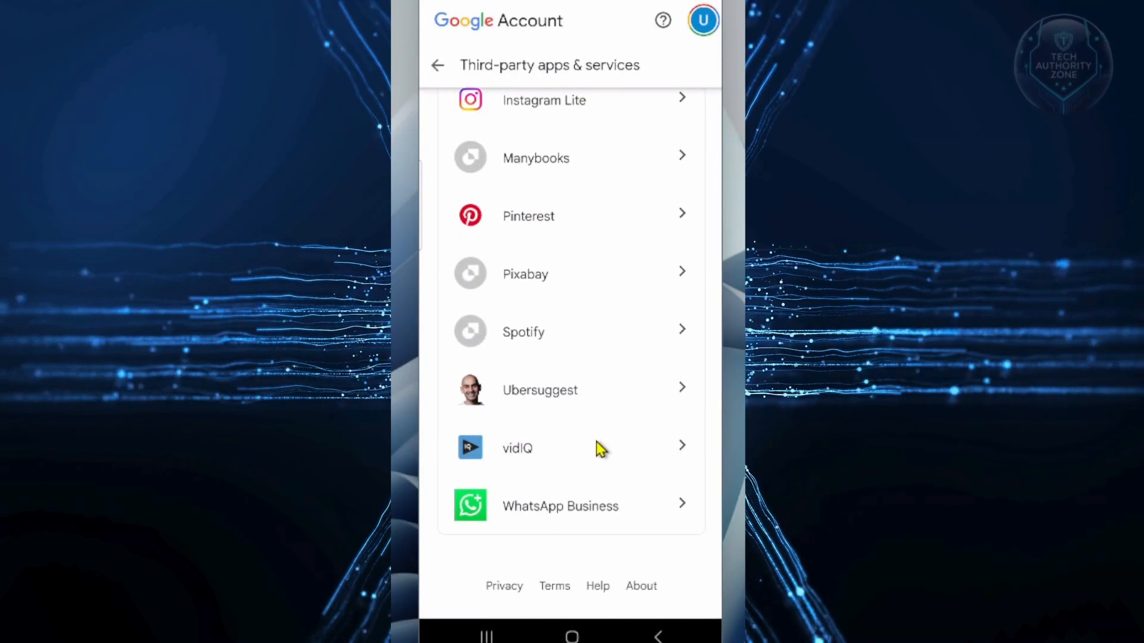
pyautogui.scroll(3)
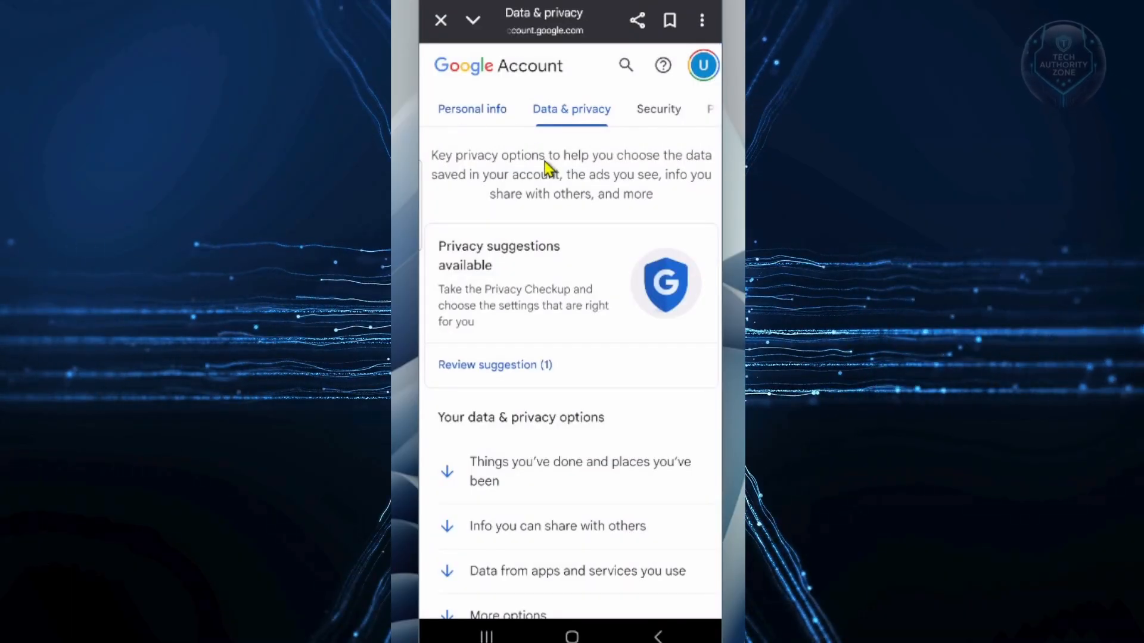
pyautogui.moveTo(660, 120)
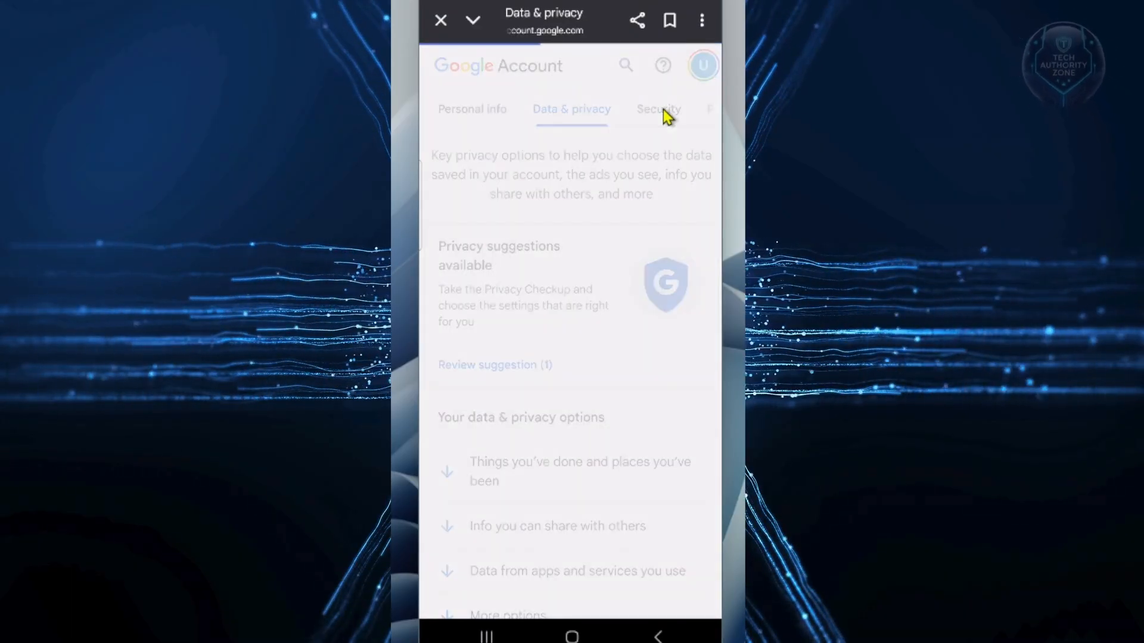
# Review the Security page's 'How you sign in to Google' options, then go to the home screen.
pyautogui.click(657, 109)
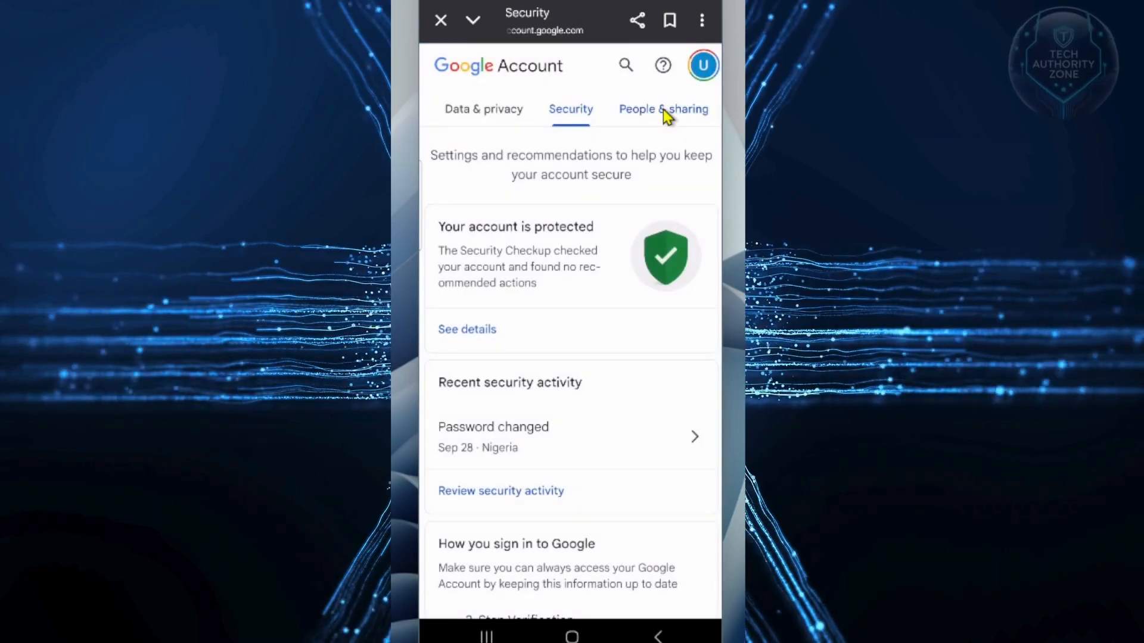
pyautogui.scroll(-3)
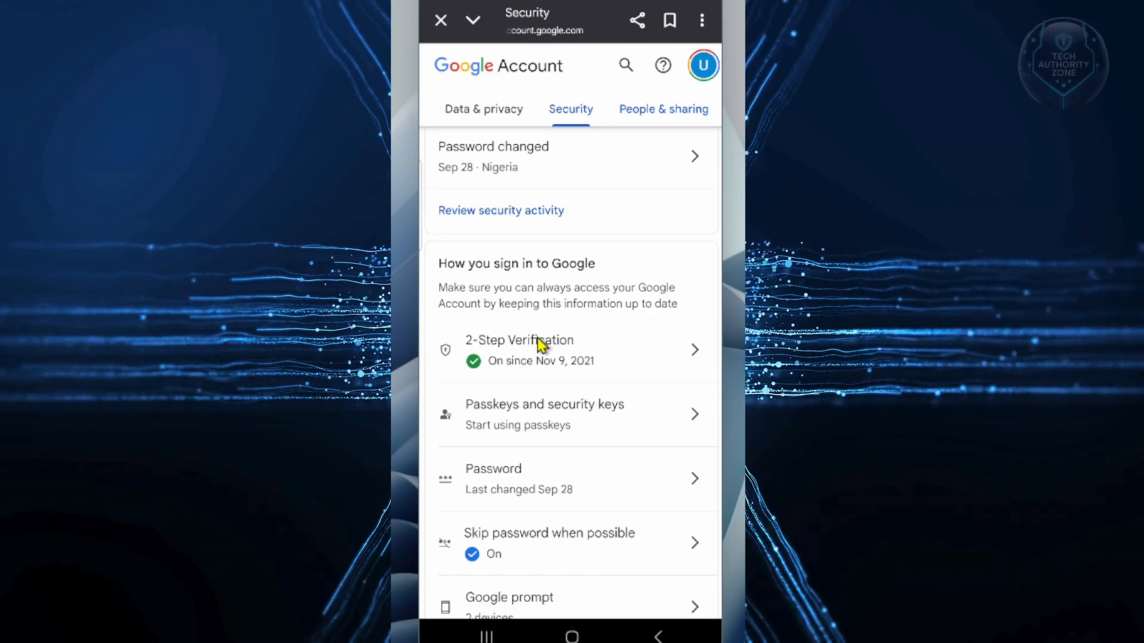
pyautogui.moveTo(559, 538)
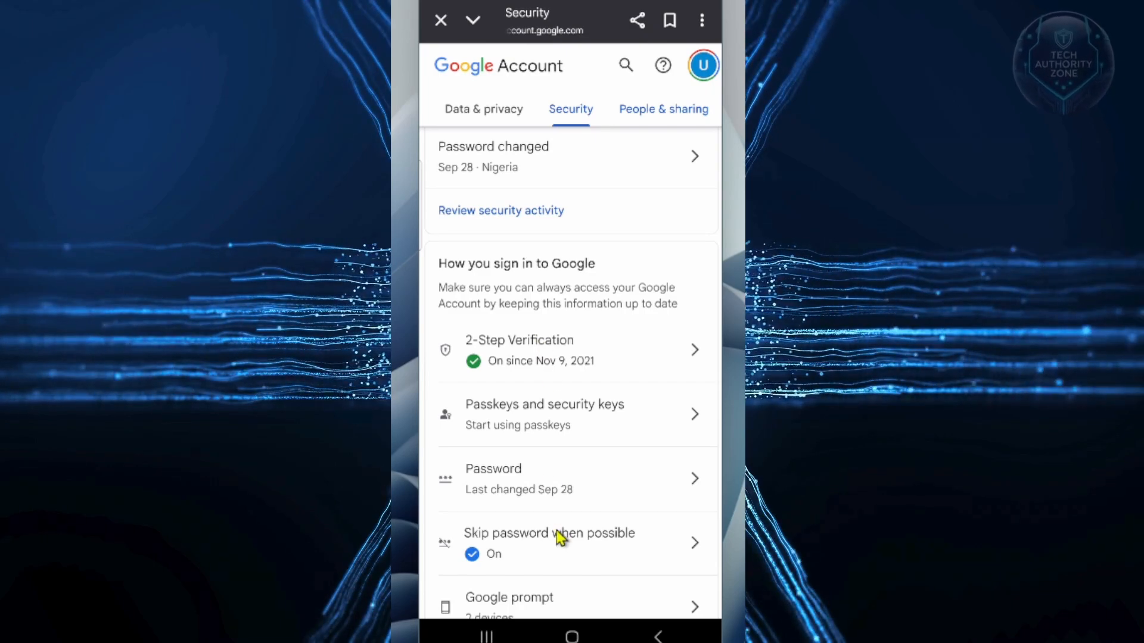
pyautogui.click(571, 635)
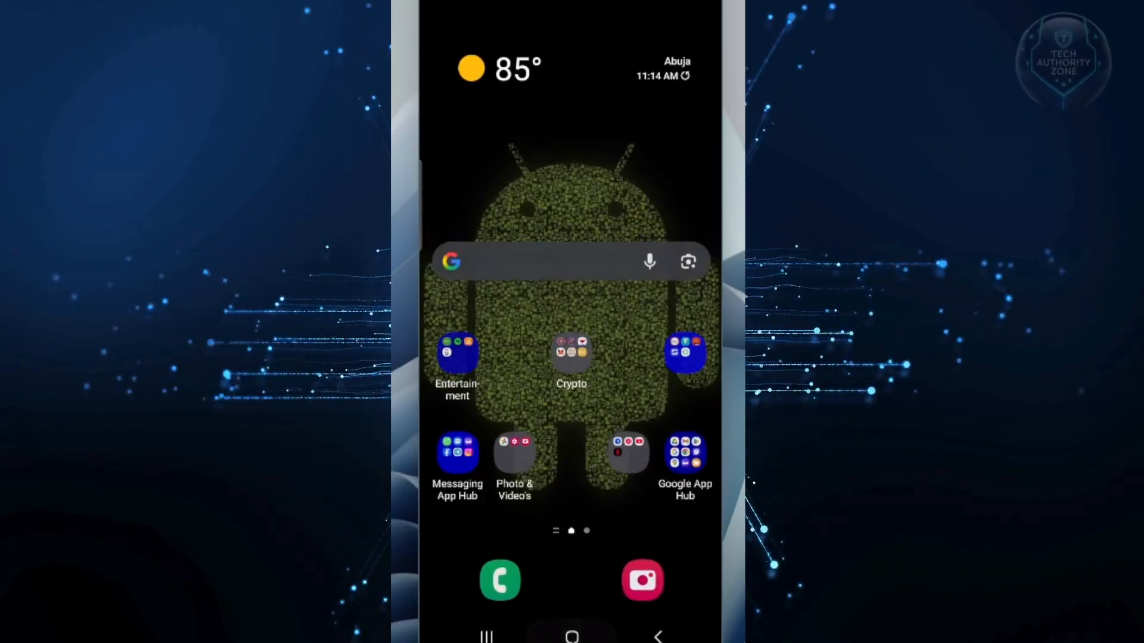